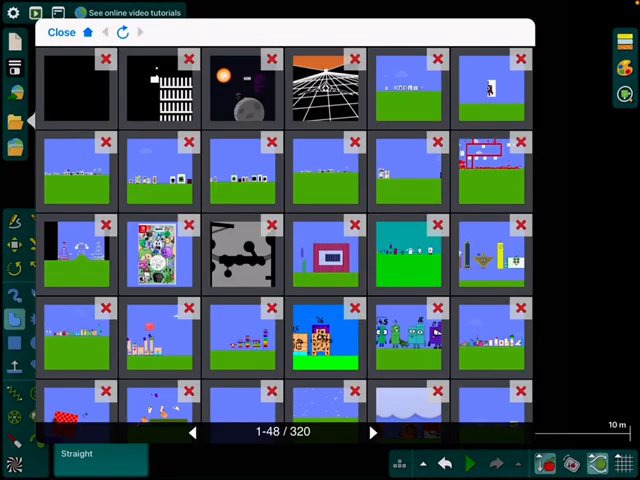
Load the 'numberblocks ragdolls' scene from the saved-scenes browser and dismiss its description dialog.
scroll("down", 3)
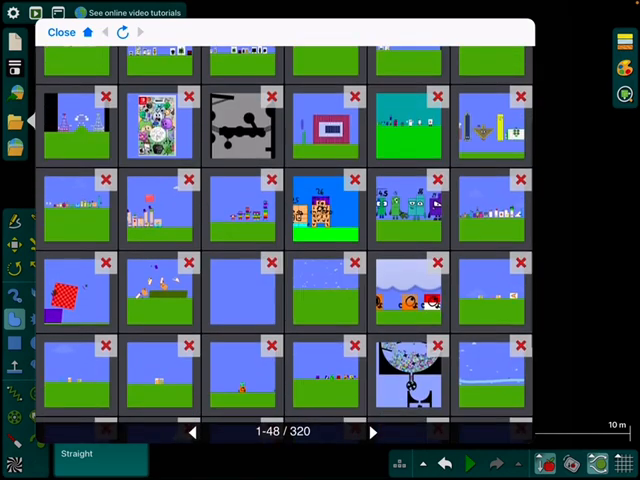
scroll("down", 3)
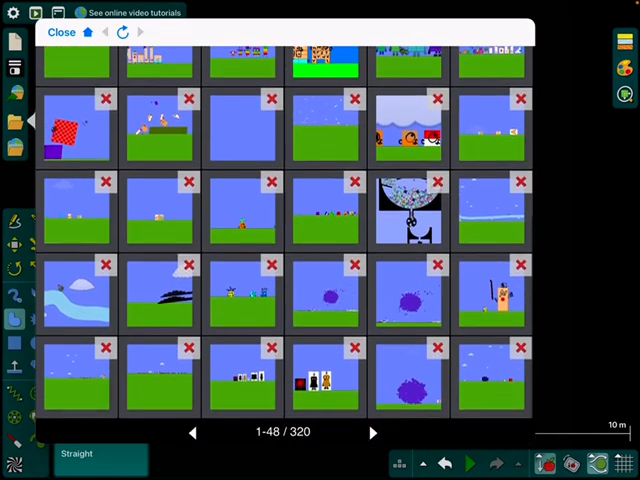
left_click(374, 432)
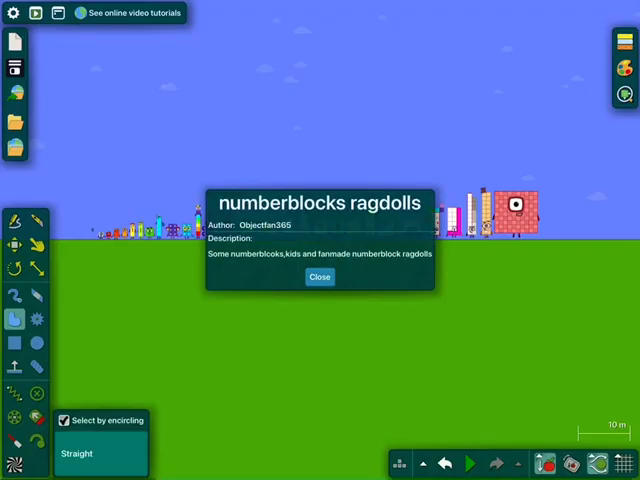
left_click(320, 276)
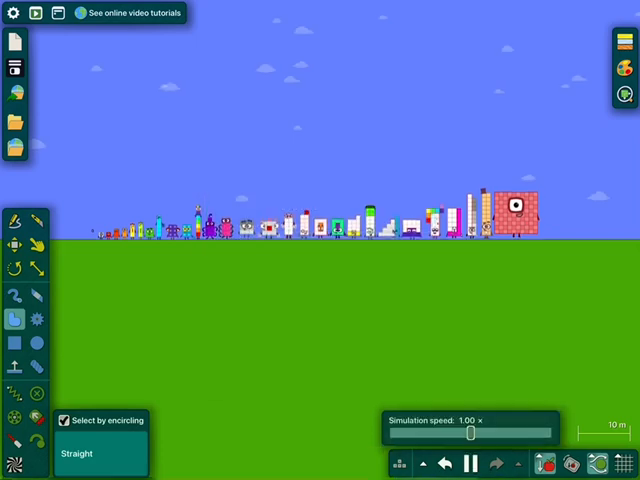